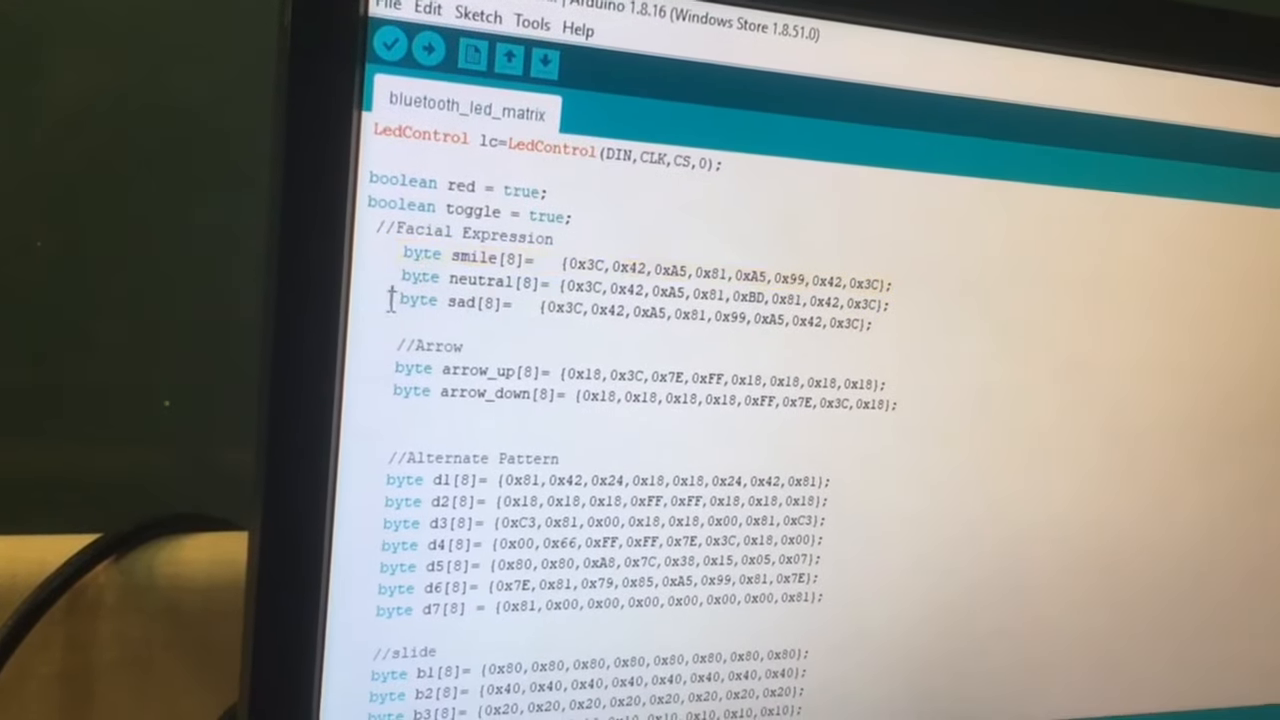
scroll(down, 3)
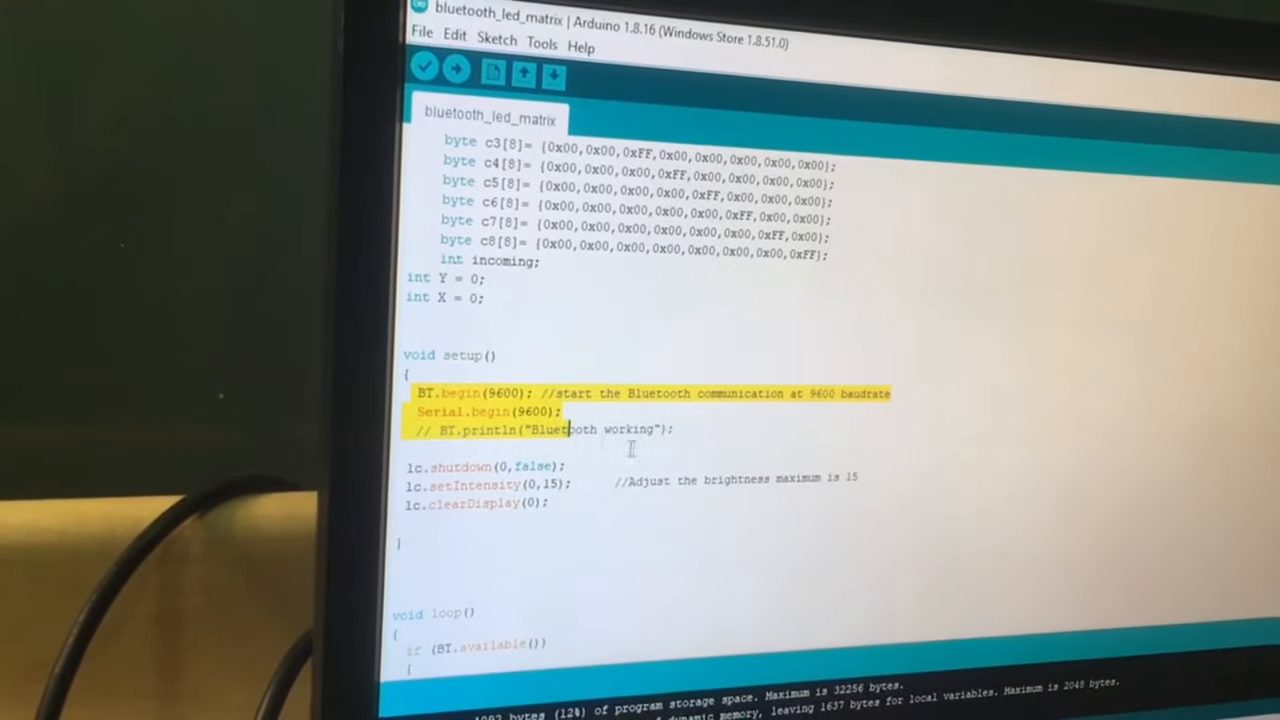
scroll(down, 3)
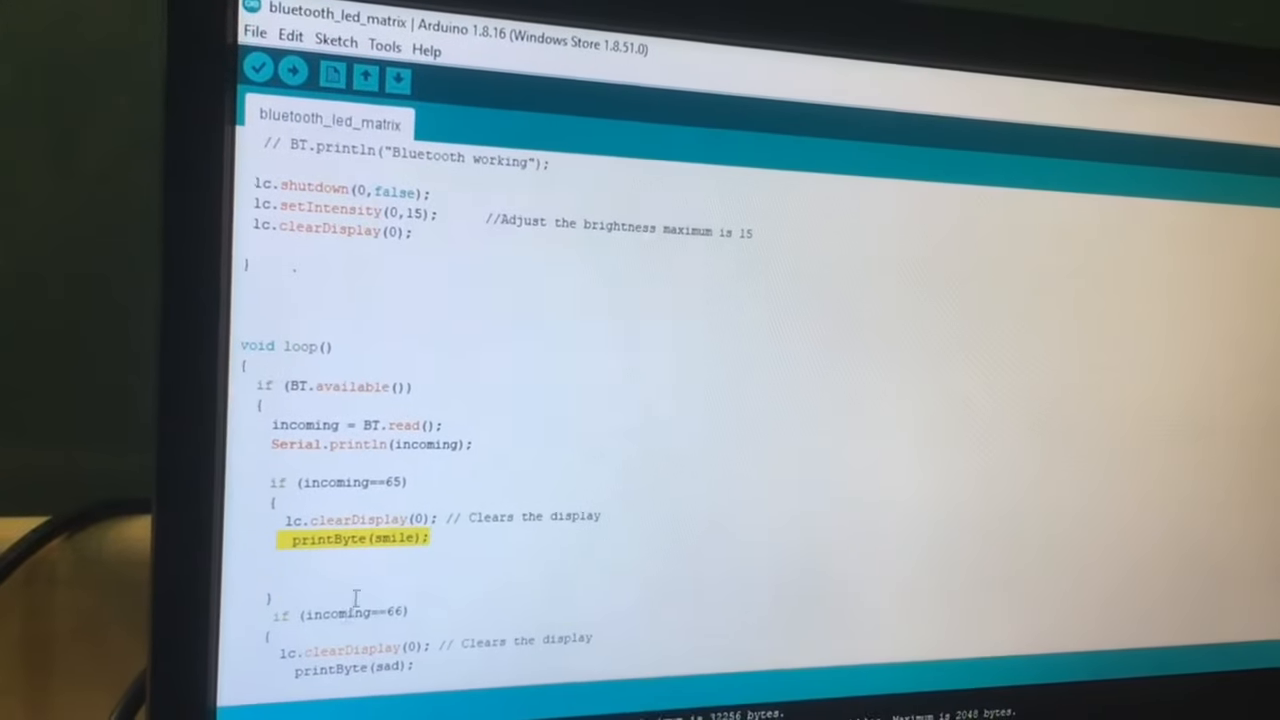
scroll(down, 3)
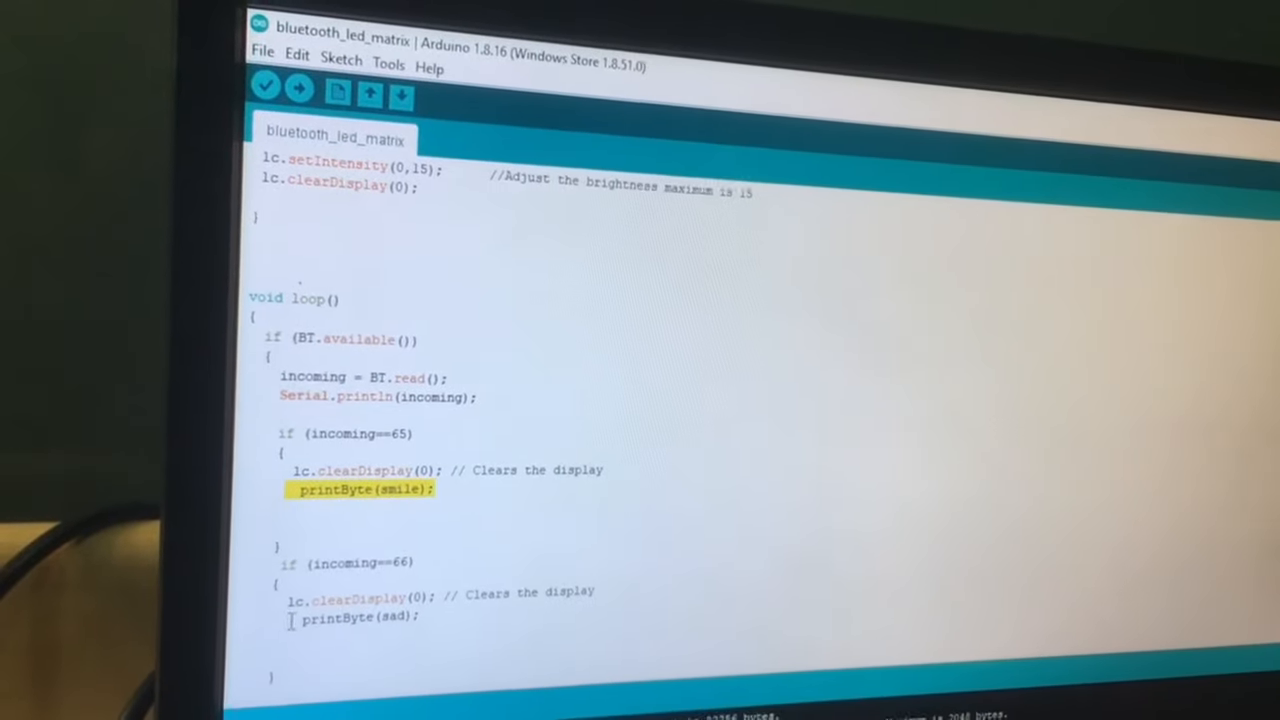